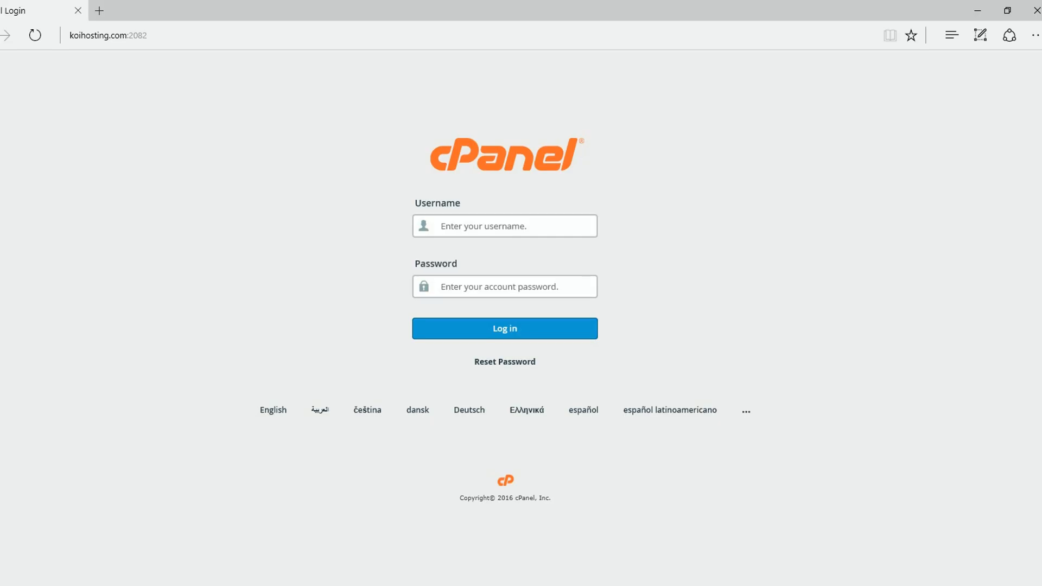
{"action": "mouse_move", "coordinate": [484, 229]}
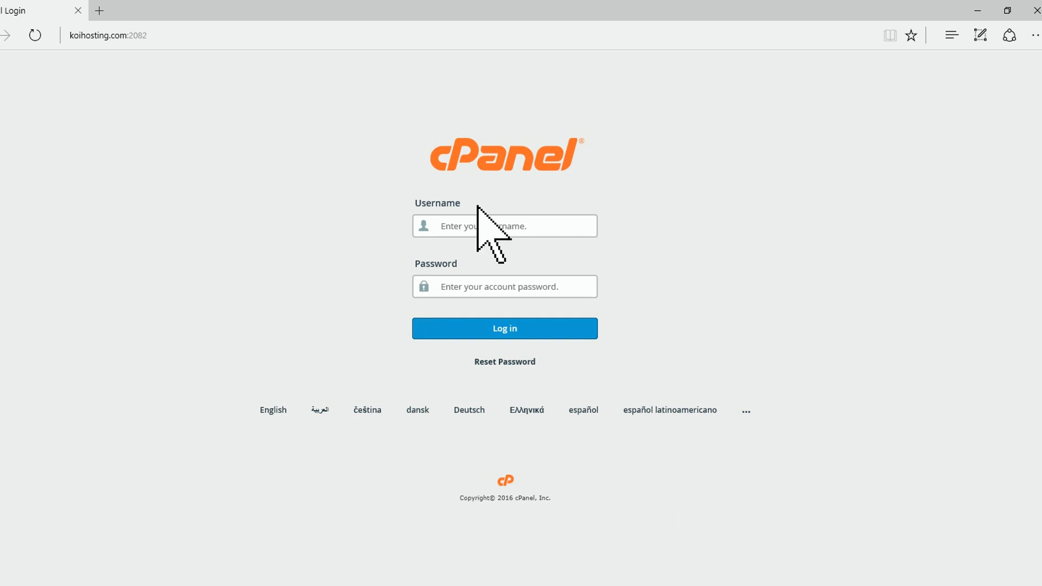
- Go to the Email Accounts page for koihosting.com from the cPanel Mail section
{"action": "left_click", "coordinate": [505, 328]}
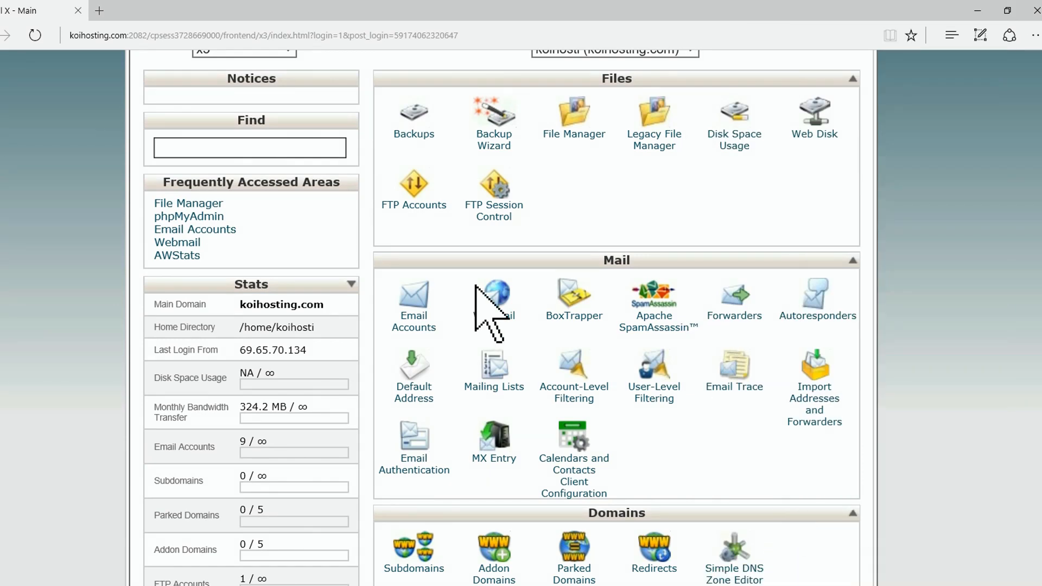
{"action": "mouse_move", "coordinate": [414, 321]}
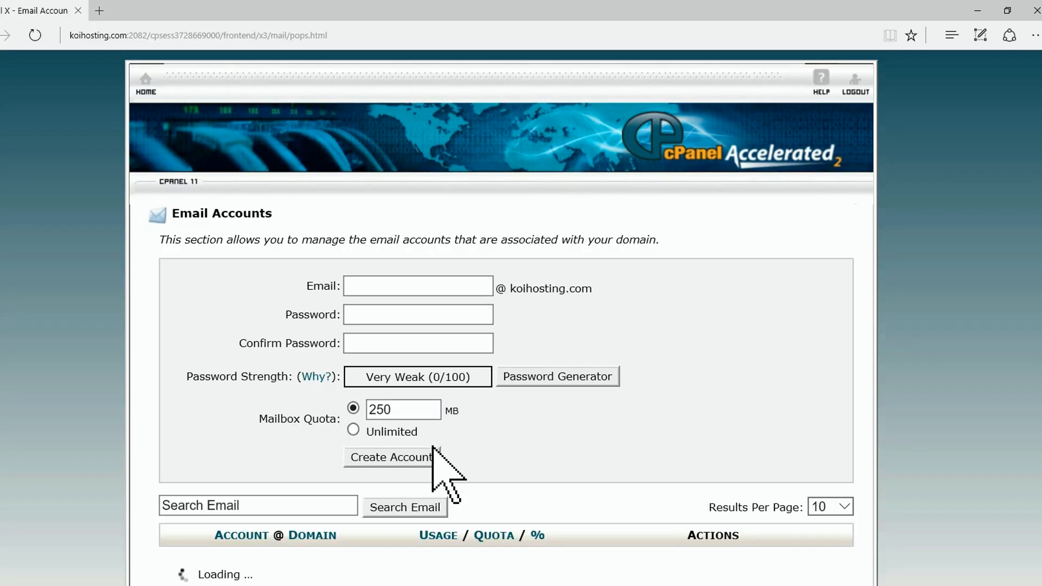
{"action": "left_click", "coordinate": [416, 286]}
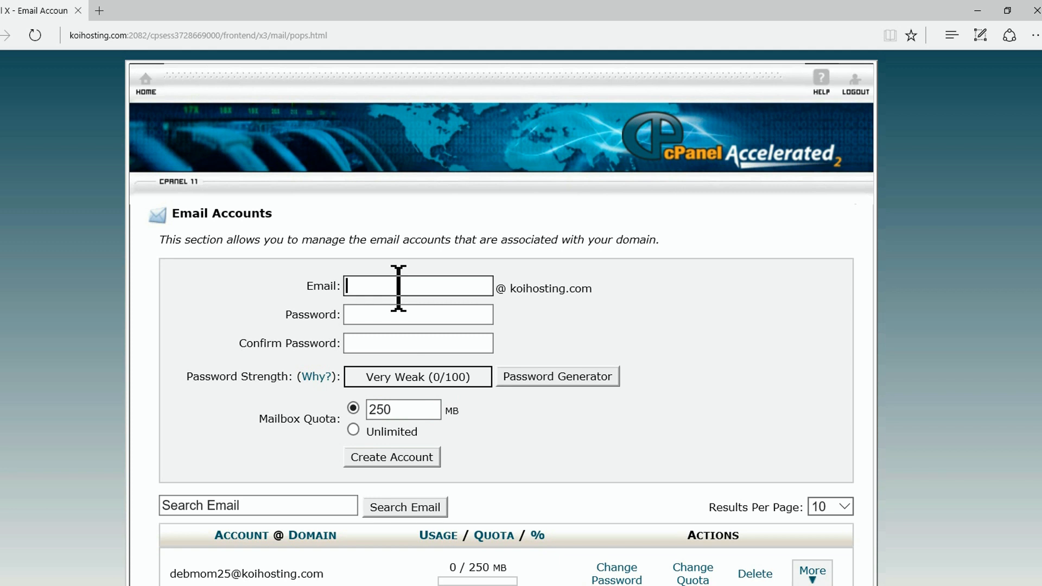
{"action": "type", "text": "soci"}
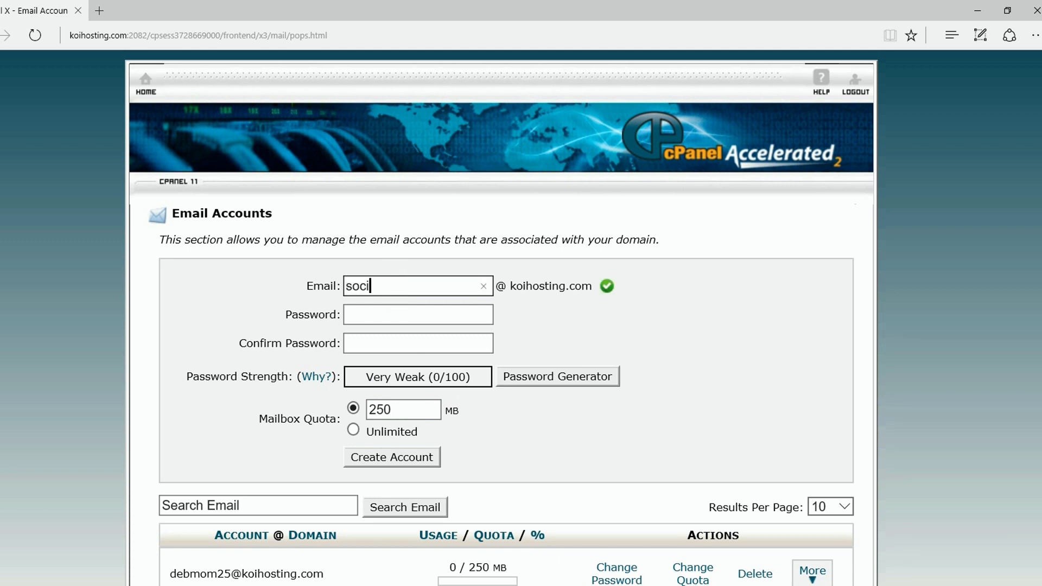
{"action": "type", "text": "almed"}
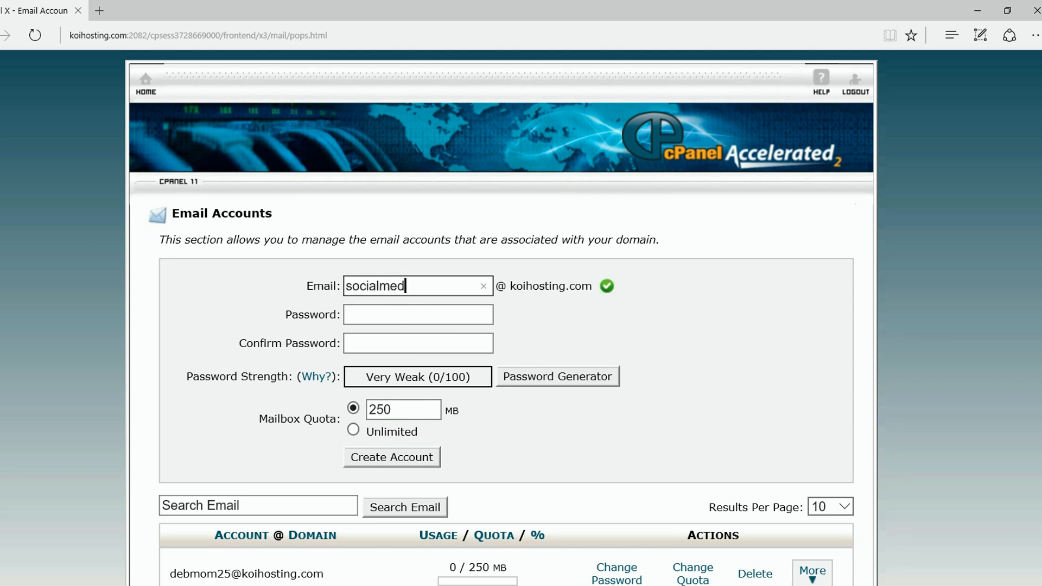
{"action": "type", "text": "ia"}
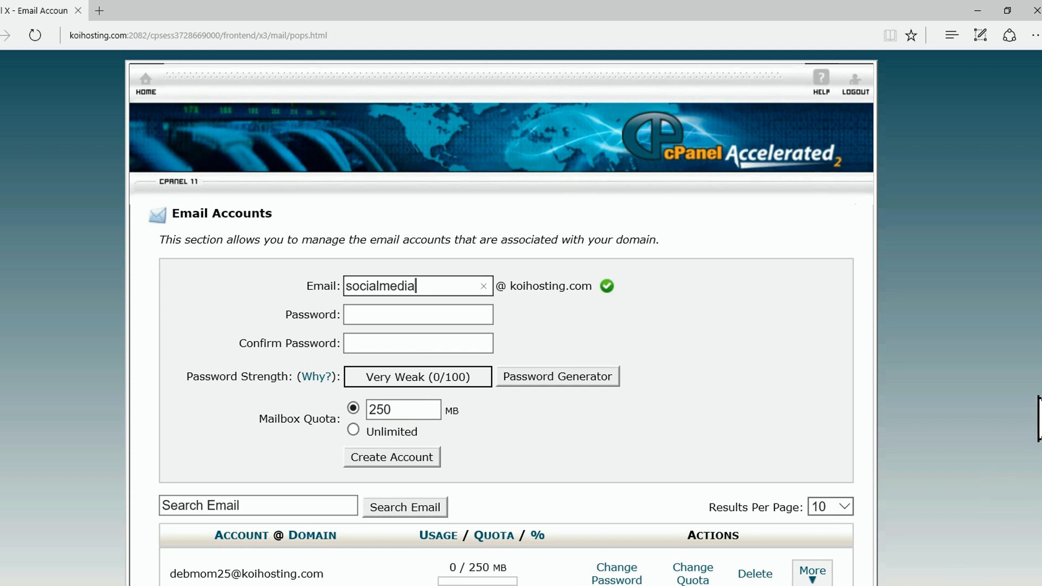
{"action": "left_click", "coordinate": [417, 315]}
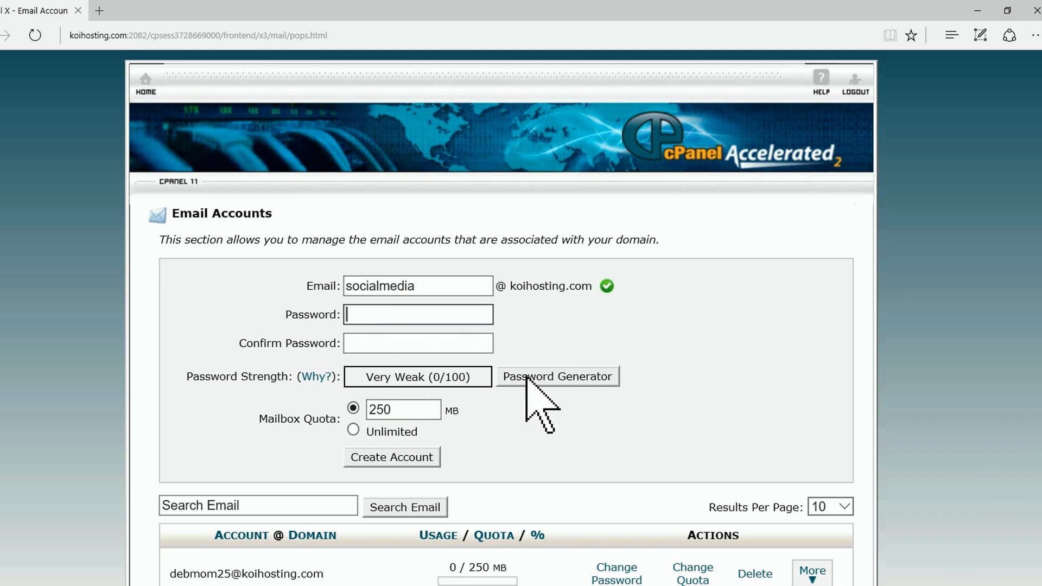
{"action": "mouse_move", "coordinate": [458, 382]}
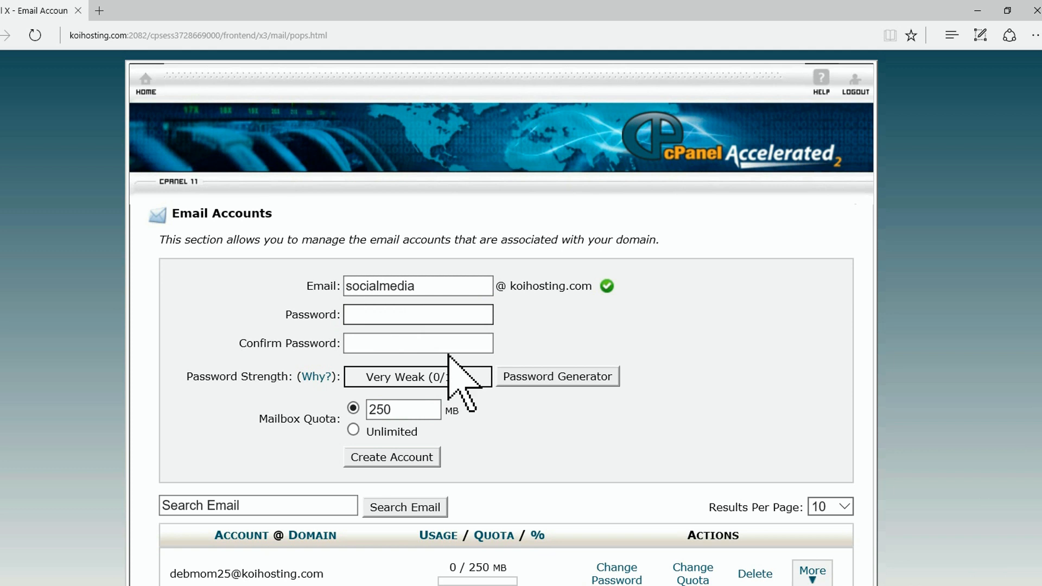
- Generate a Very Strong password, confirm it was copied, and create the socialmedia account
{"action": "left_click", "coordinate": [557, 377]}
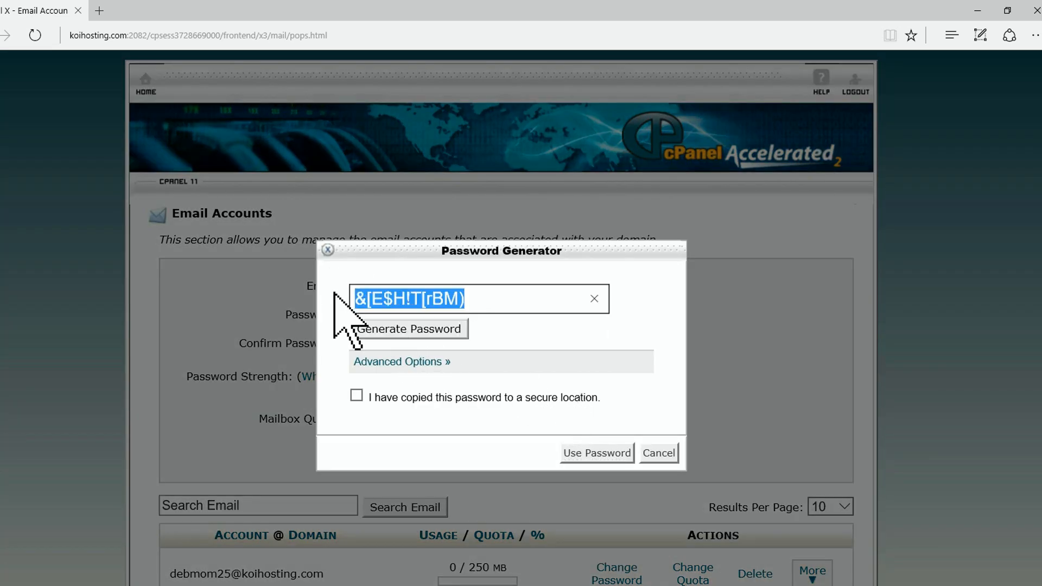
{"action": "mouse_move", "coordinate": [356, 397]}
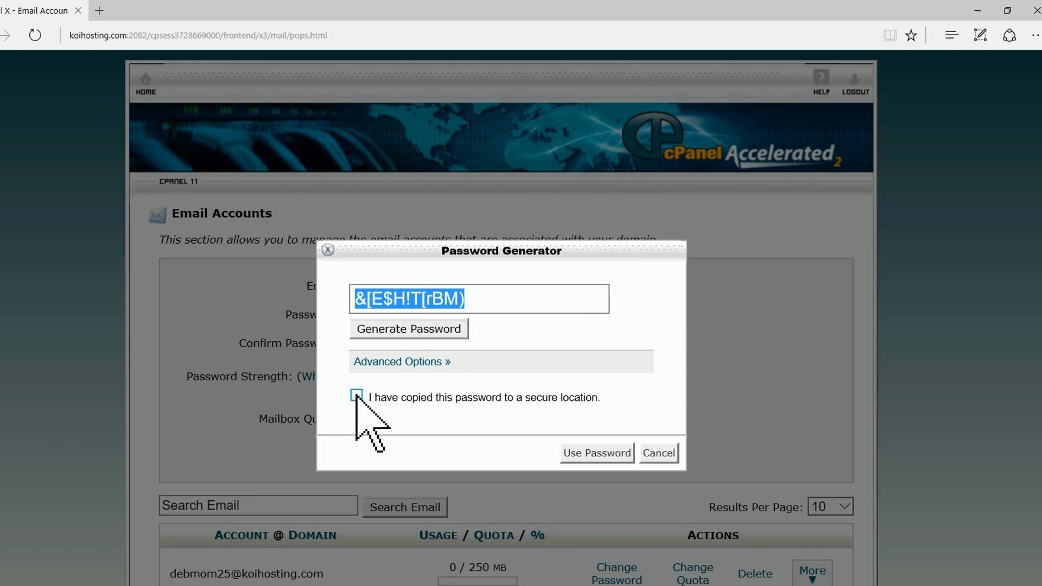
{"action": "left_click", "coordinate": [596, 453]}
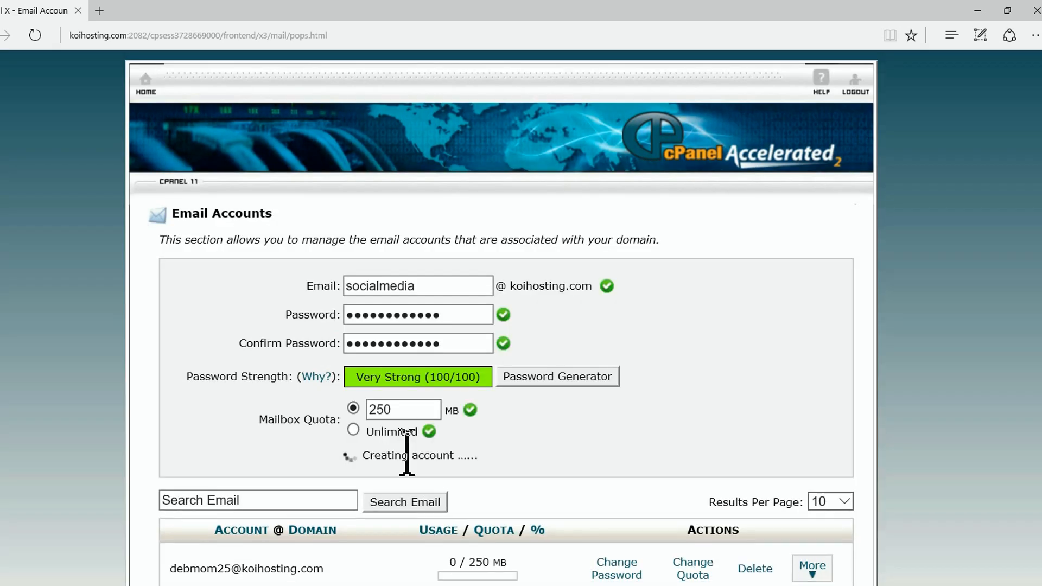